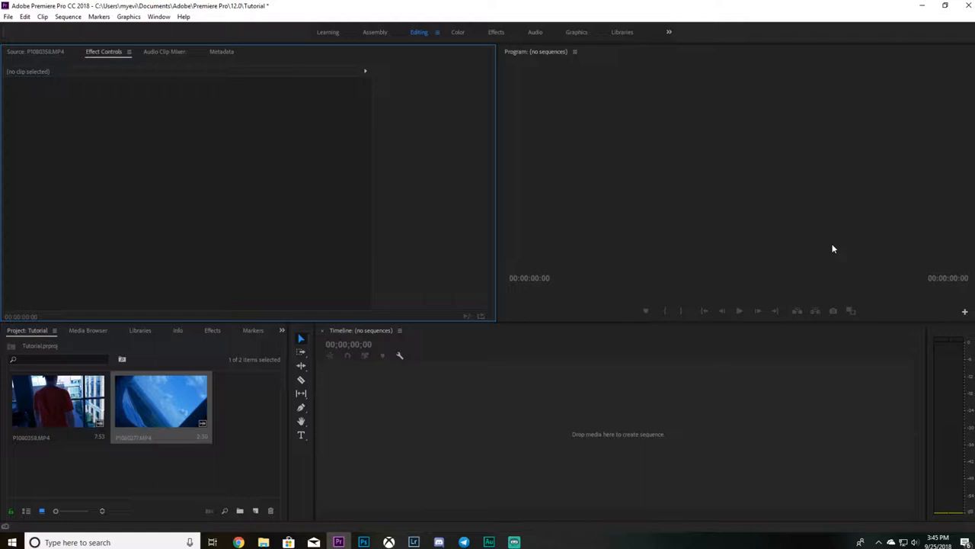
mouse_move(351, 434)
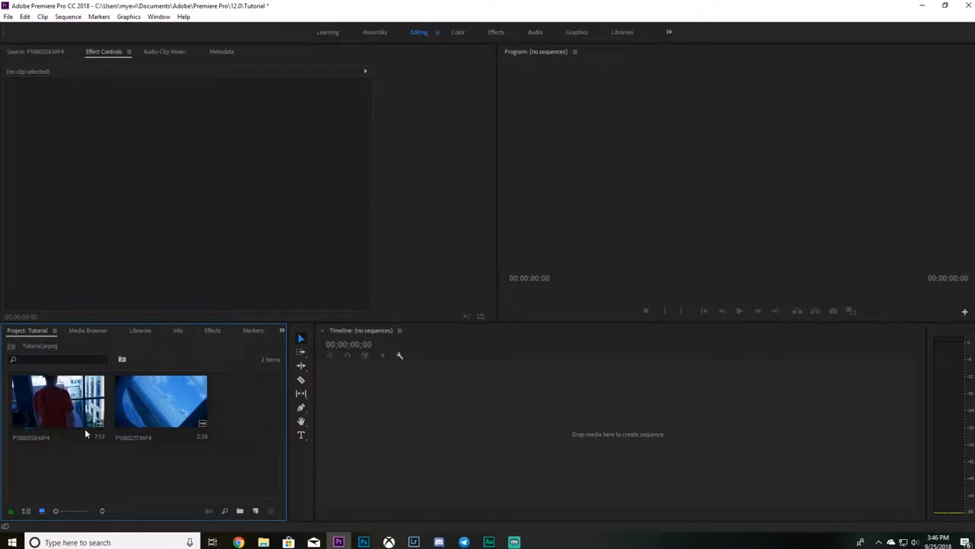
Reinterpret the project clip via Modify > Interpret Footage with an assumed lower frame rate for slow motion
right_click(58, 399)
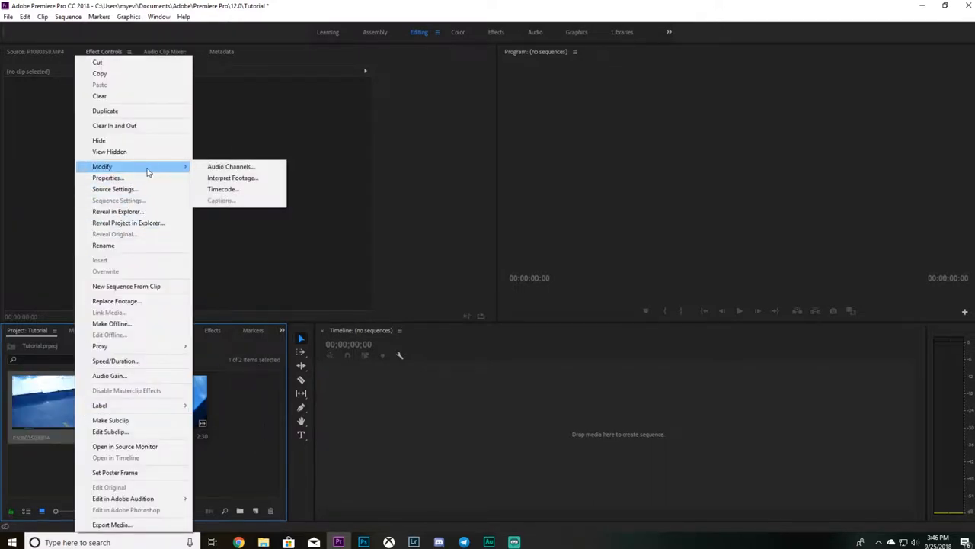
mouse_move(231, 176)
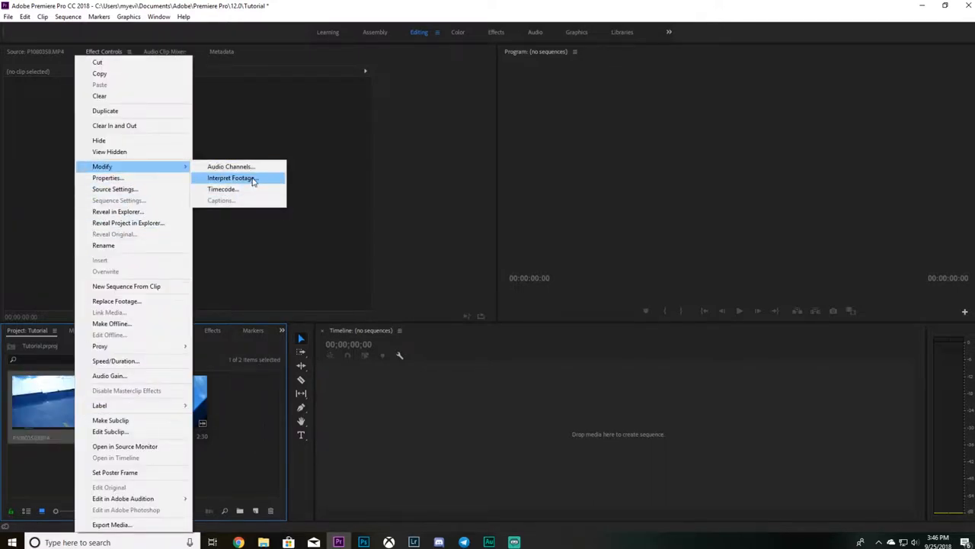
click(231, 177)
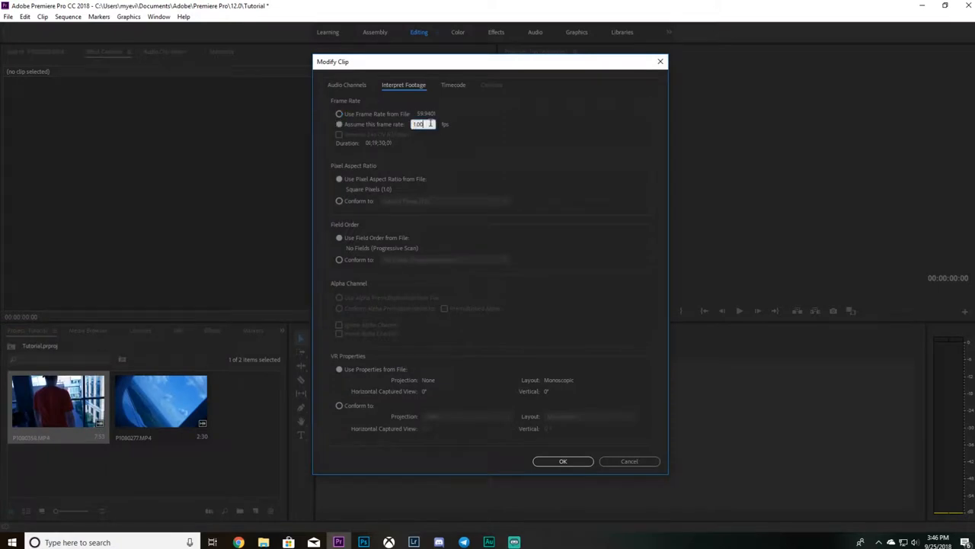
click(562, 460)
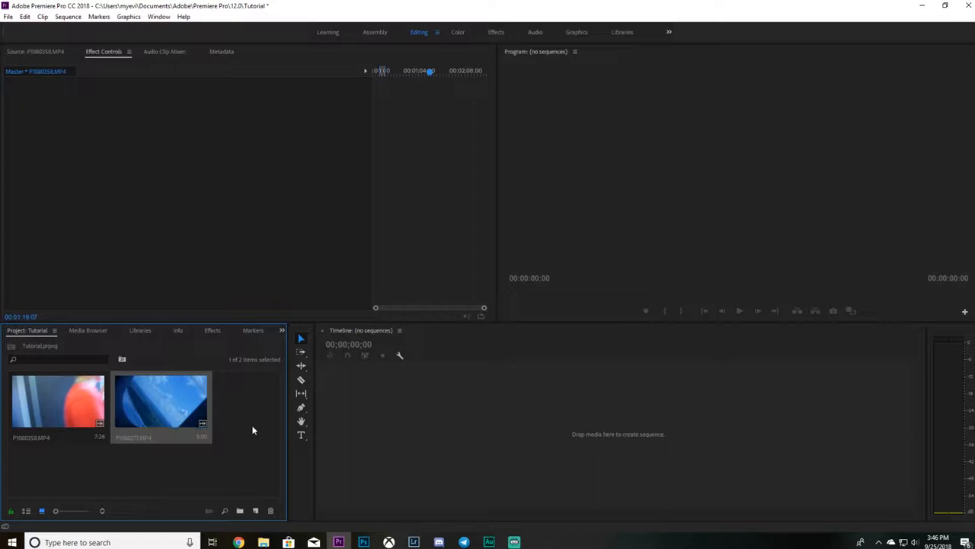
Create a sequence from the red-shirt clip and mute its audio track
double_click(58, 400)
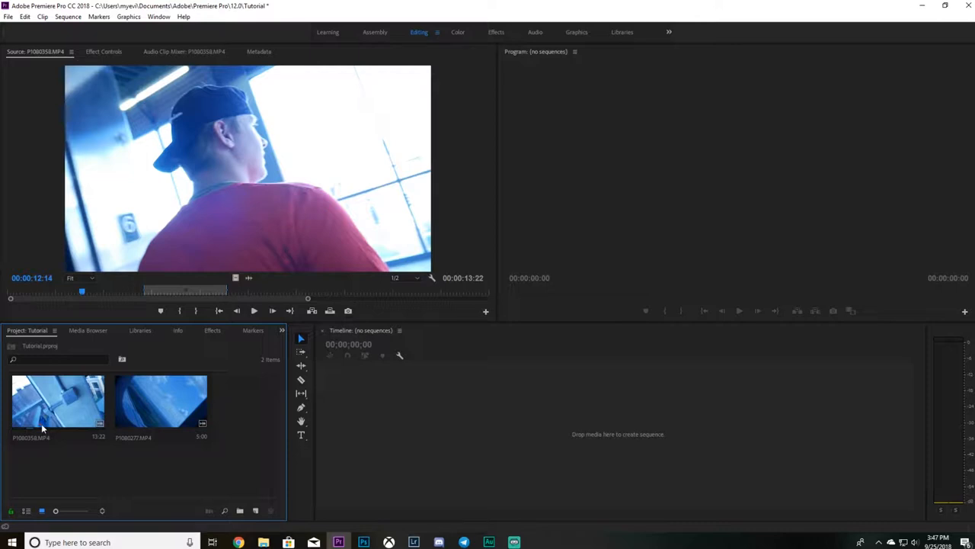
click(58, 403)
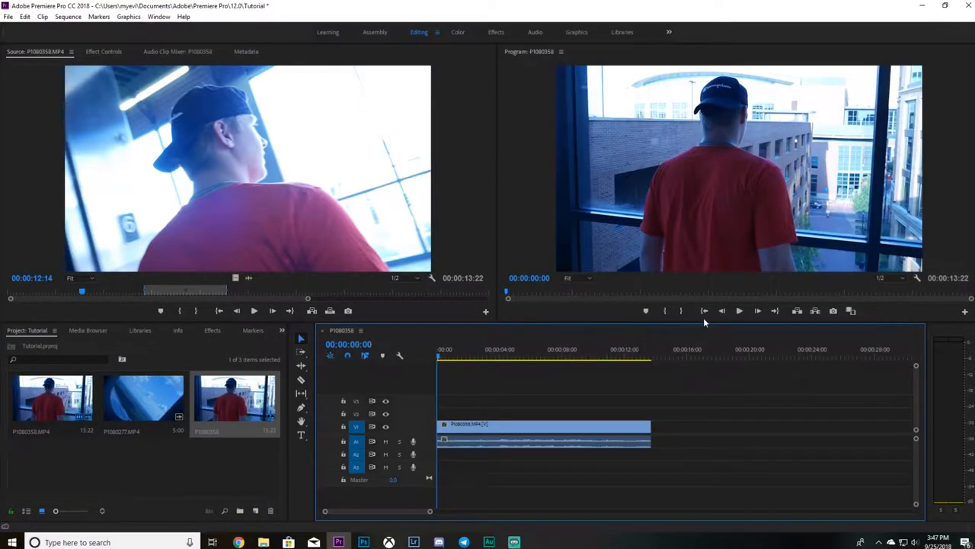
click(386, 442)
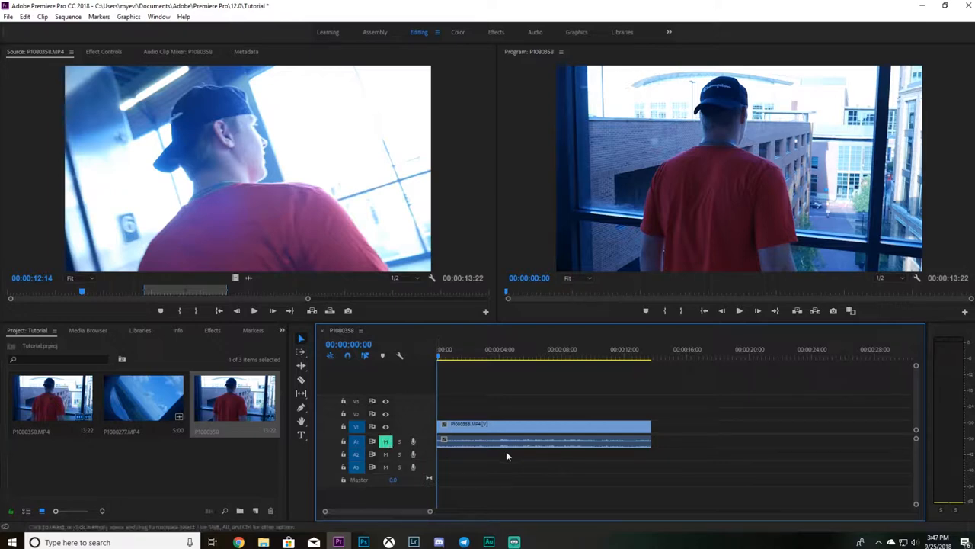
mouse_move(624, 334)
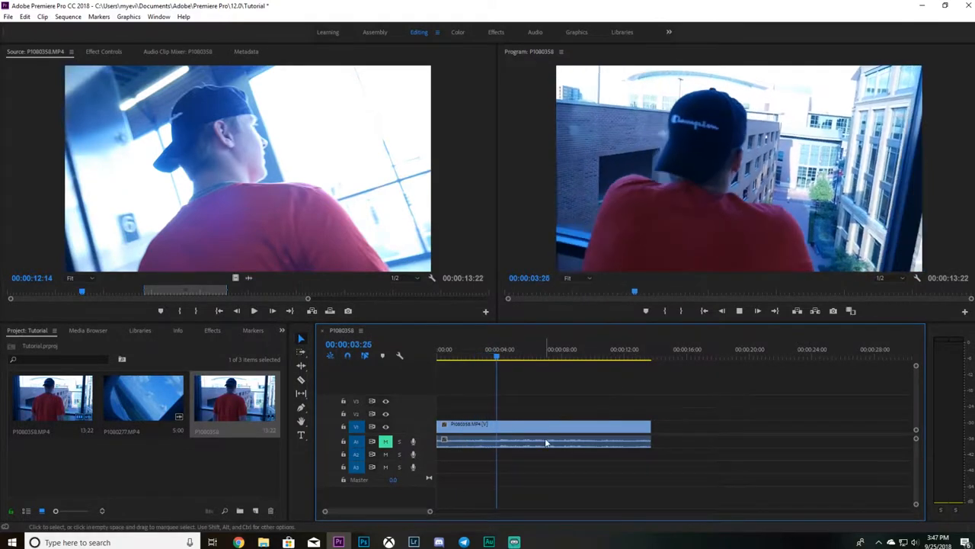
Add the airplane window clip after it and check both clips with the playhead
click(547, 356)
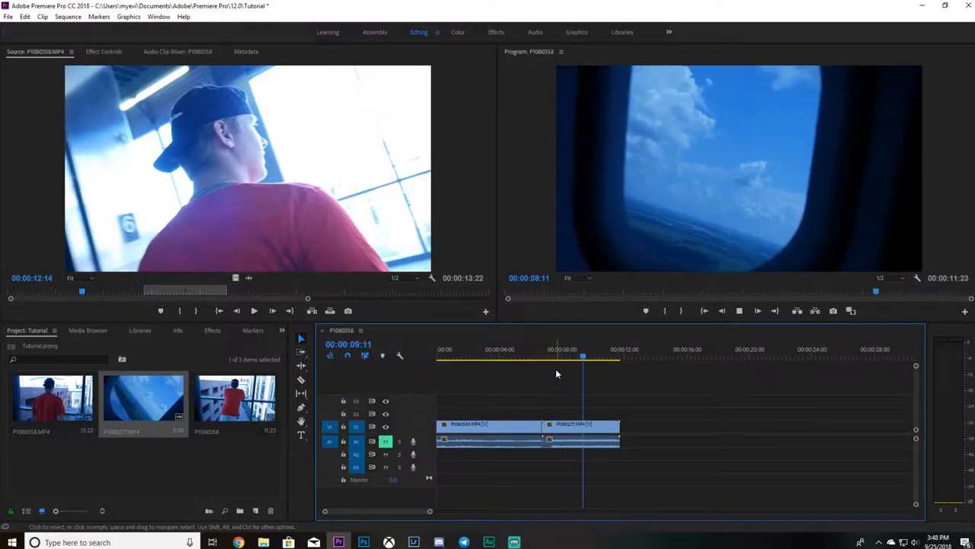
click(594, 356)
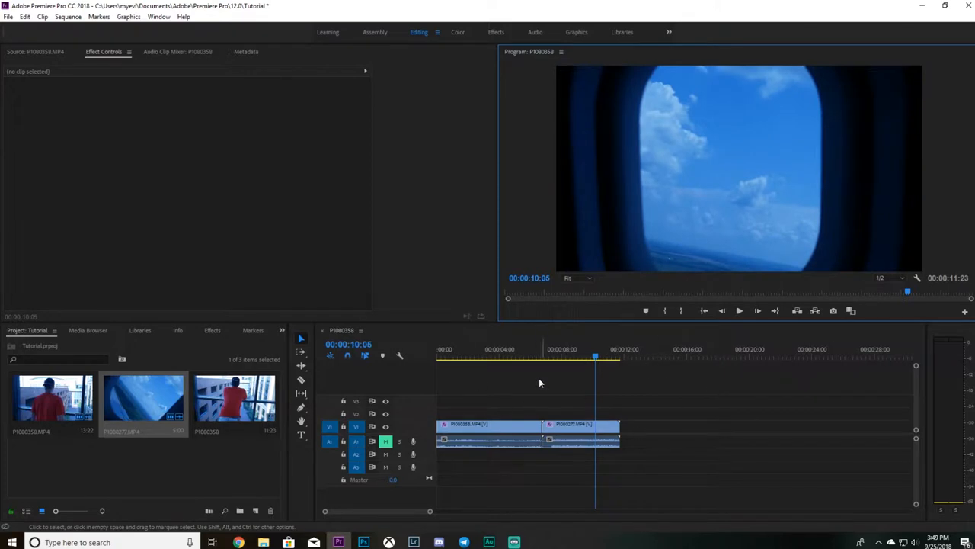
mouse_move(546, 423)
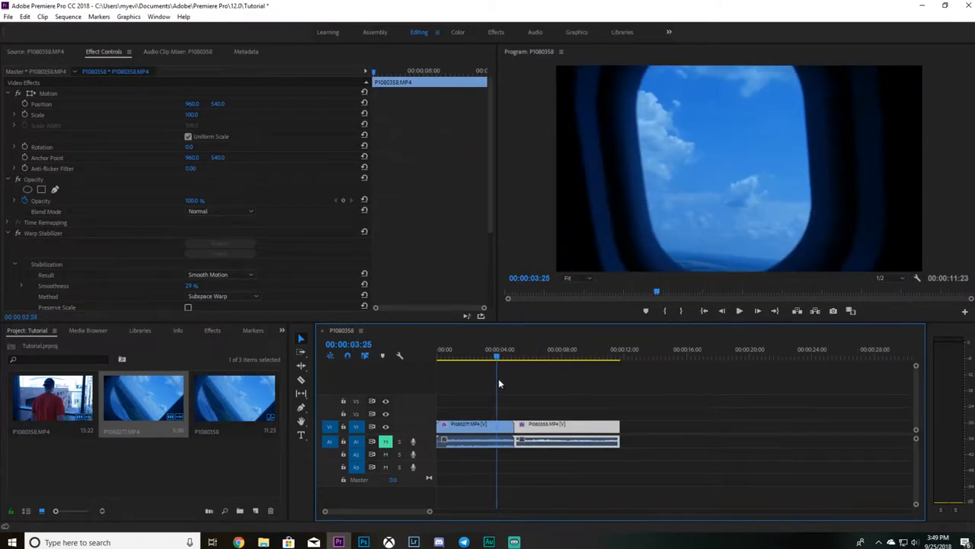
Move the window clip onto V2 and slide the red-shirt clip on V1 so they overlap
click(500, 357)
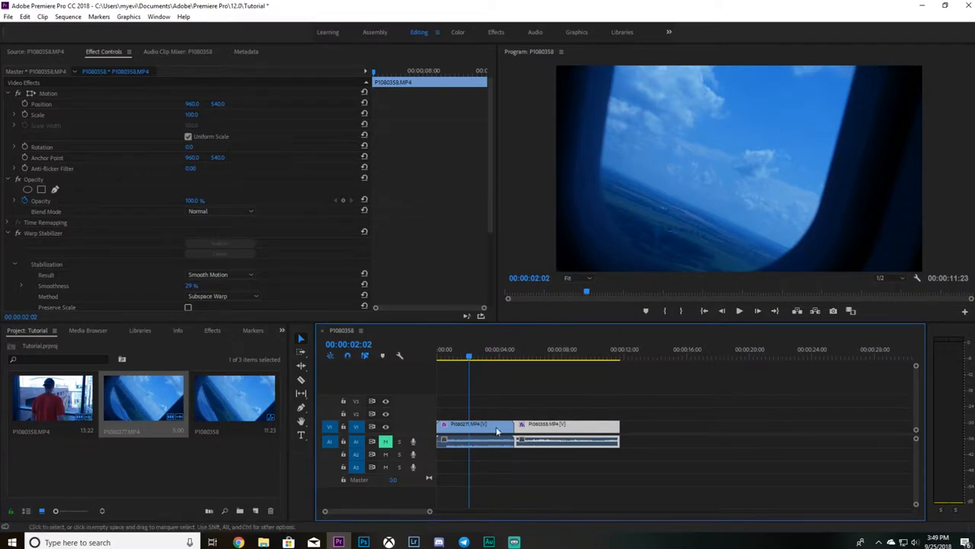
click(495, 430)
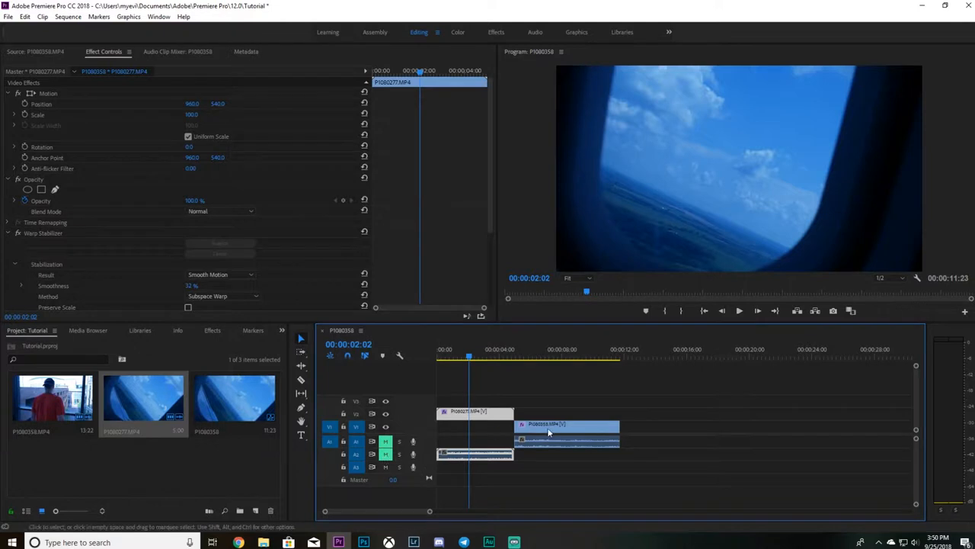
drag(567, 430, 561, 434)
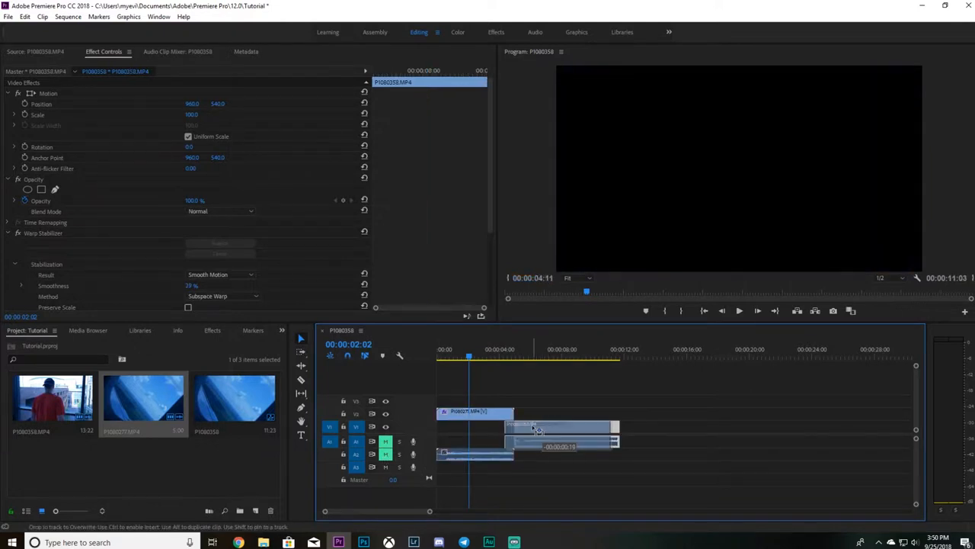
drag(561, 433, 533, 432)
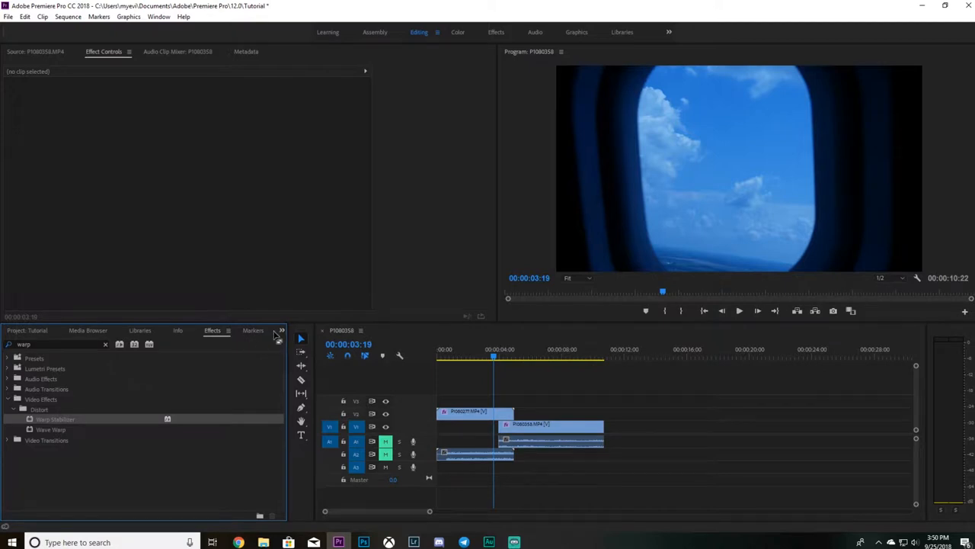
mouse_move(280, 335)
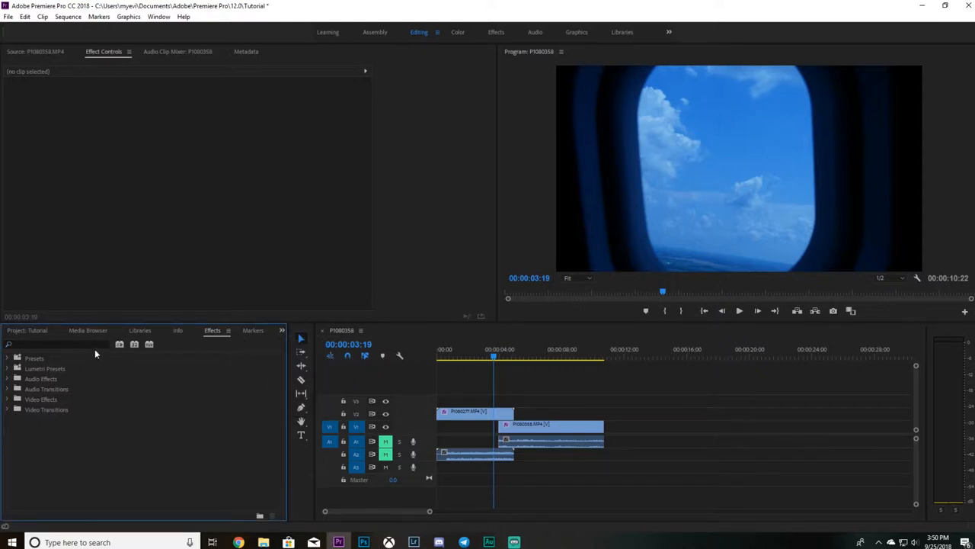
Find Gradient Wipe in the Effects search and show the upper window clip's effect settings
text(gradient ipe)
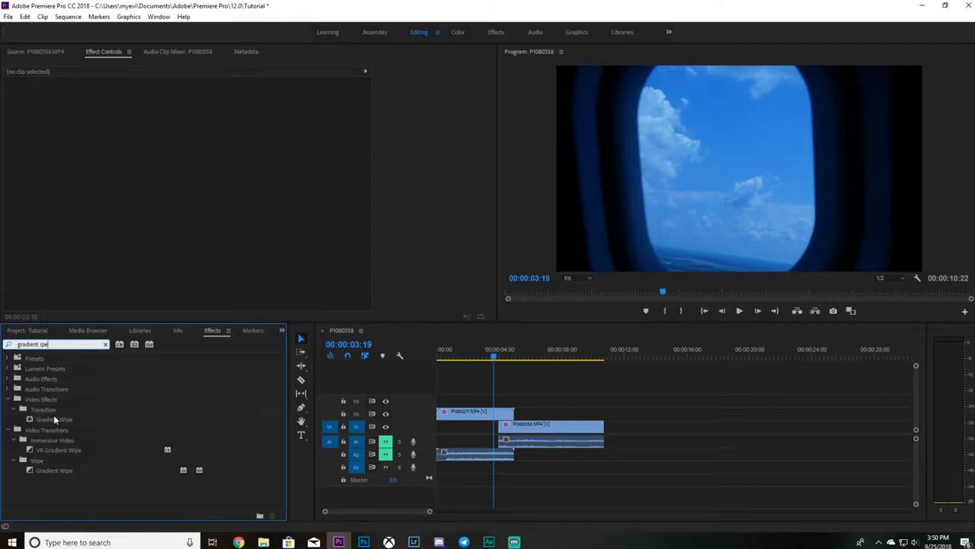
click(53, 419)
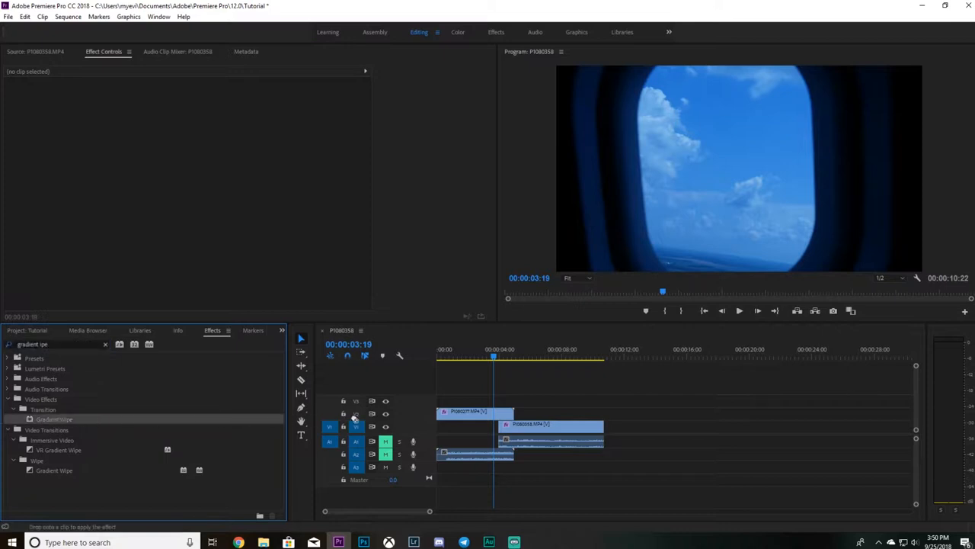
click(472, 411)
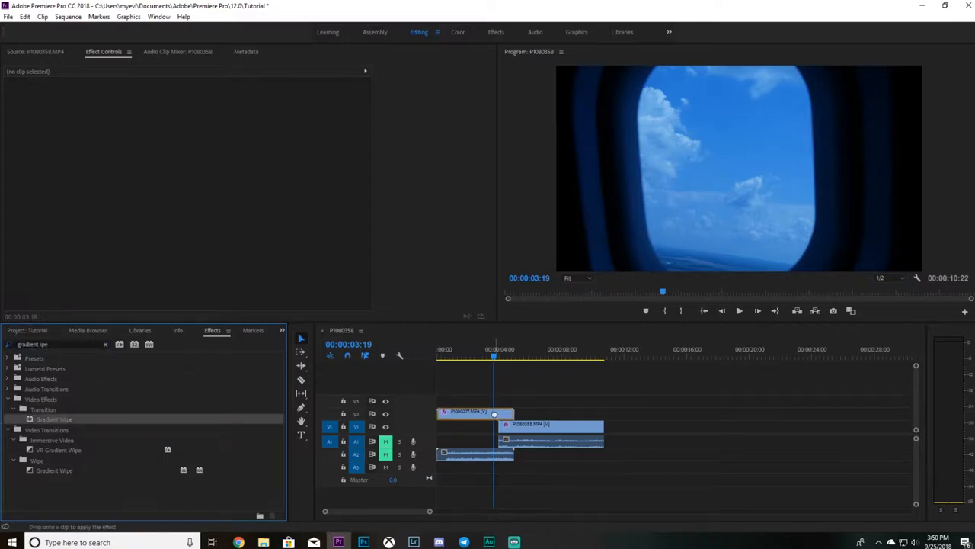
click(476, 412)
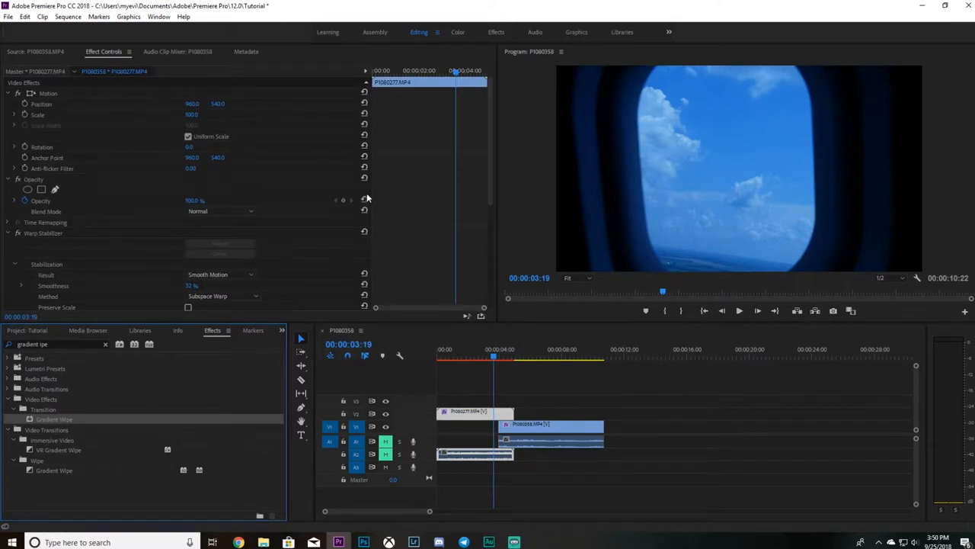
scroll(down, 3)
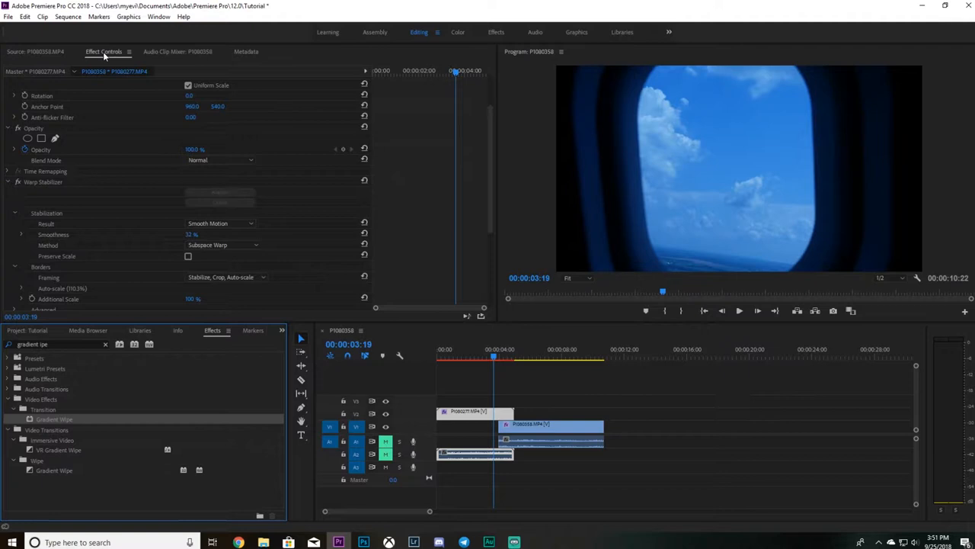
scroll(down, 3)
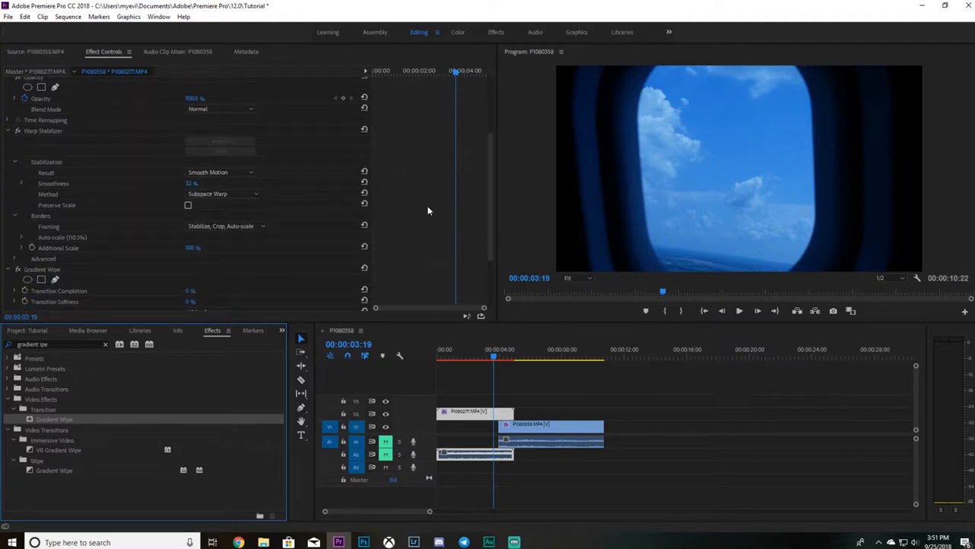
scroll(down, 3)
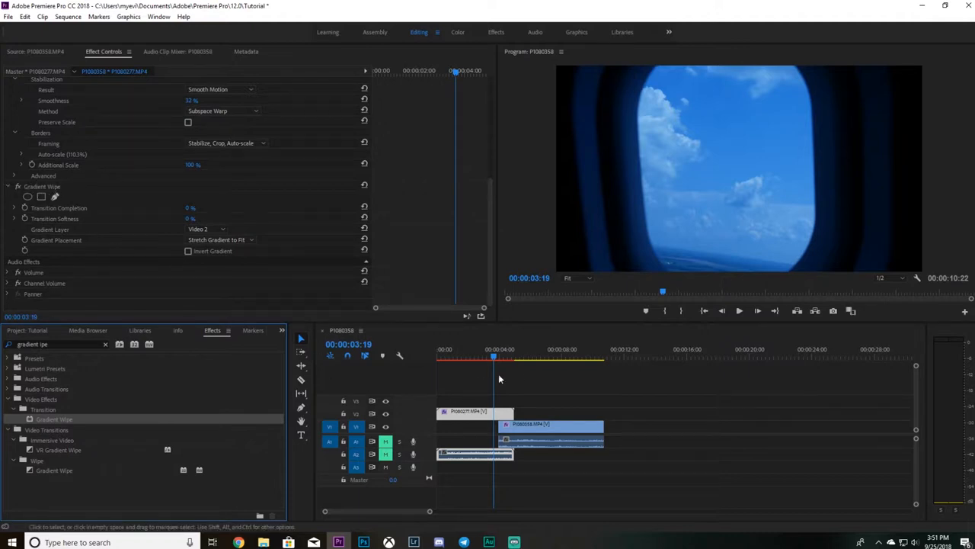
click(494, 359)
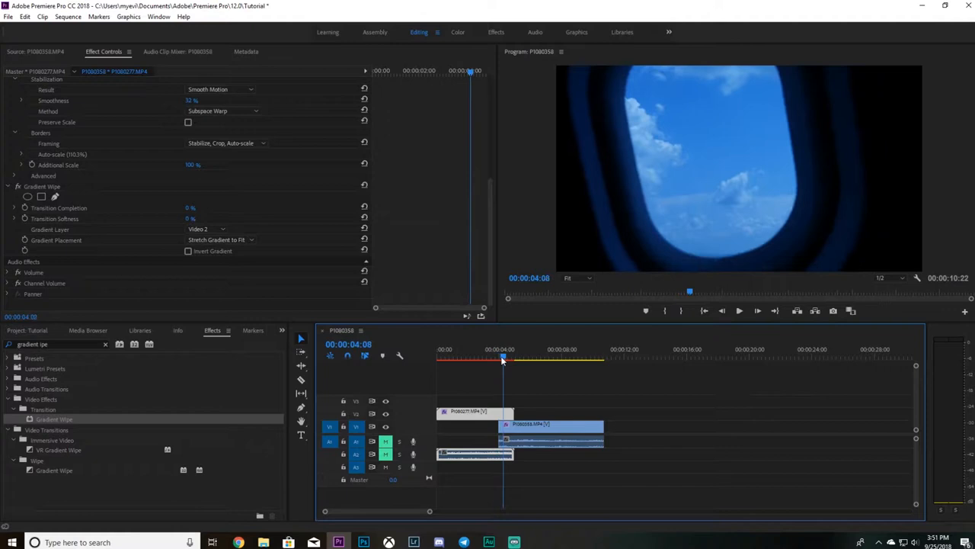
click(497, 358)
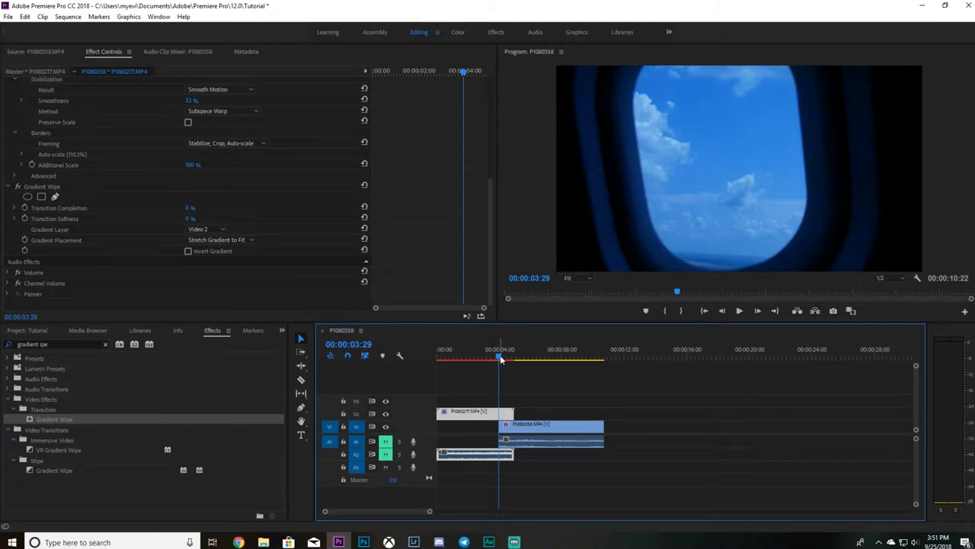
click(499, 358)
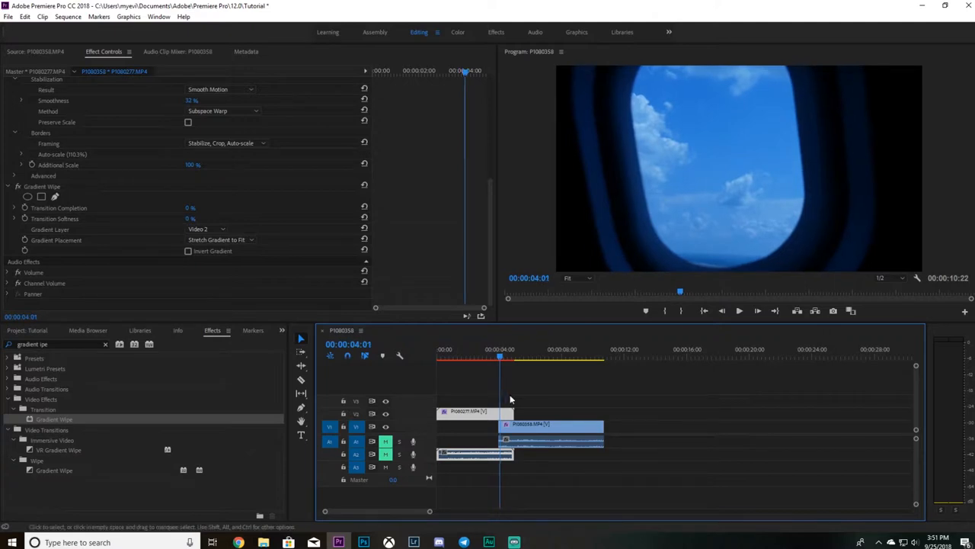
mouse_move(212, 281)
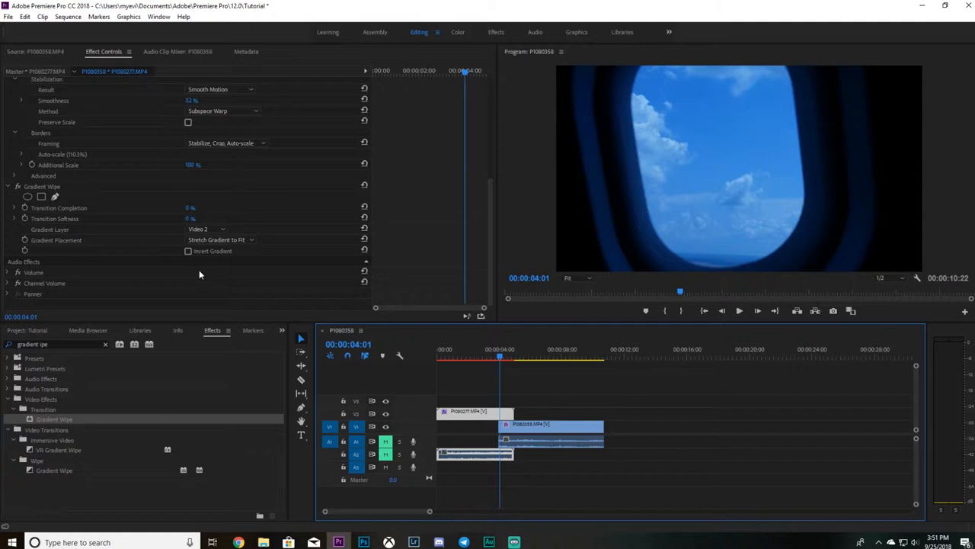
mouse_move(24, 207)
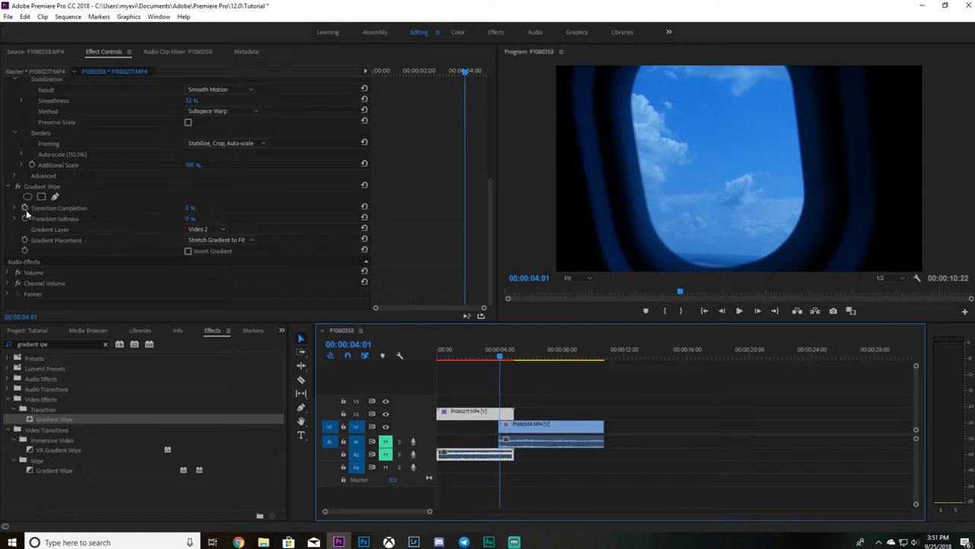
mouse_move(189, 217)
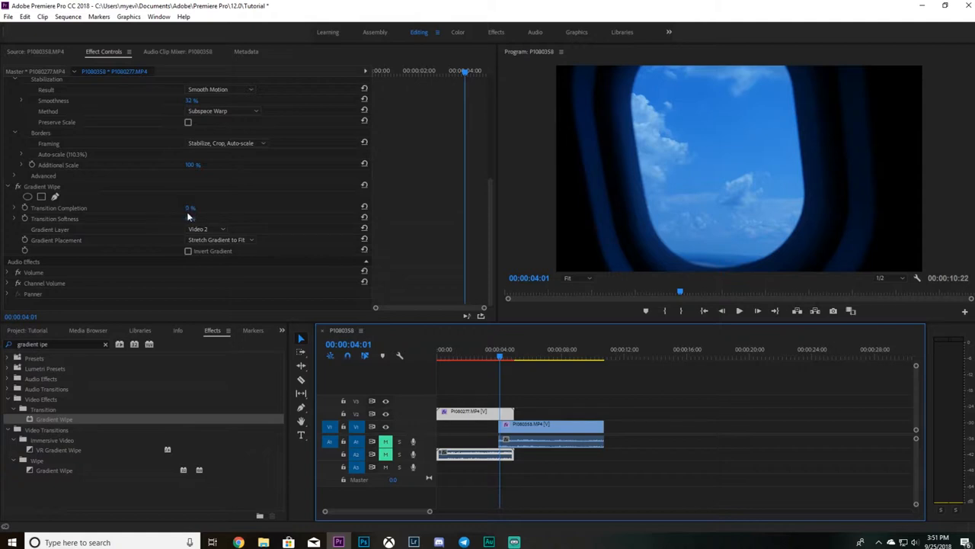
mouse_move(190, 217)
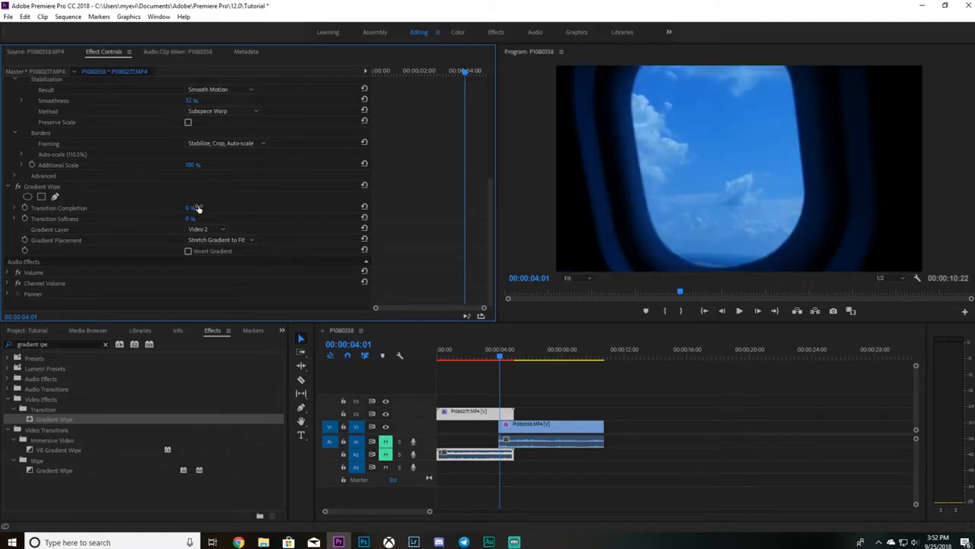
mouse_move(25, 213)
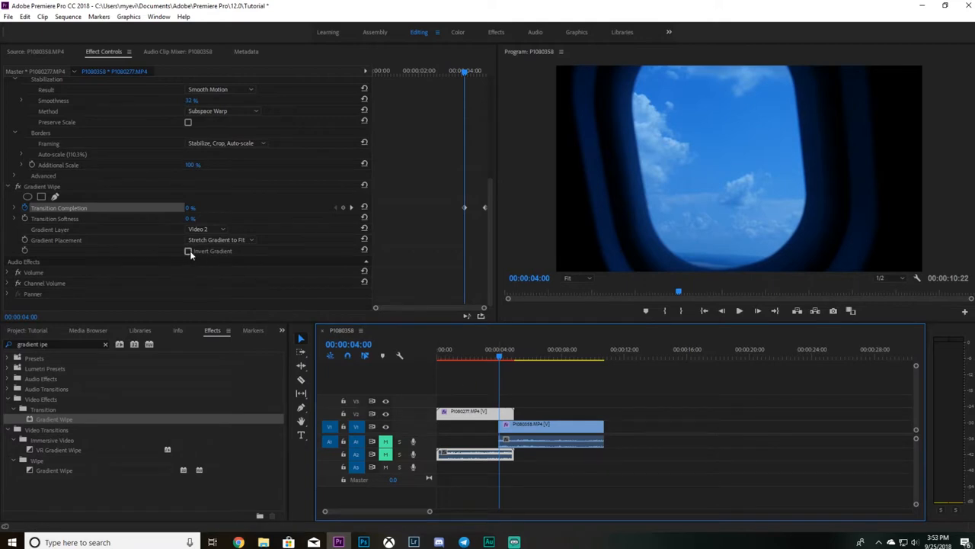
Invert the Gradient Wipe and preview the reveal around 00:00:04:21
click(189, 250)
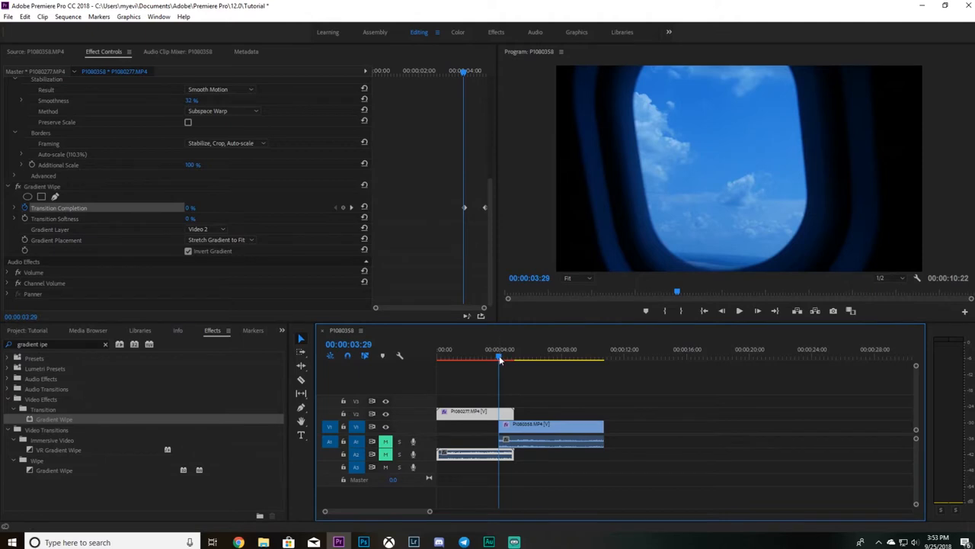
drag(499, 358, 510, 358)
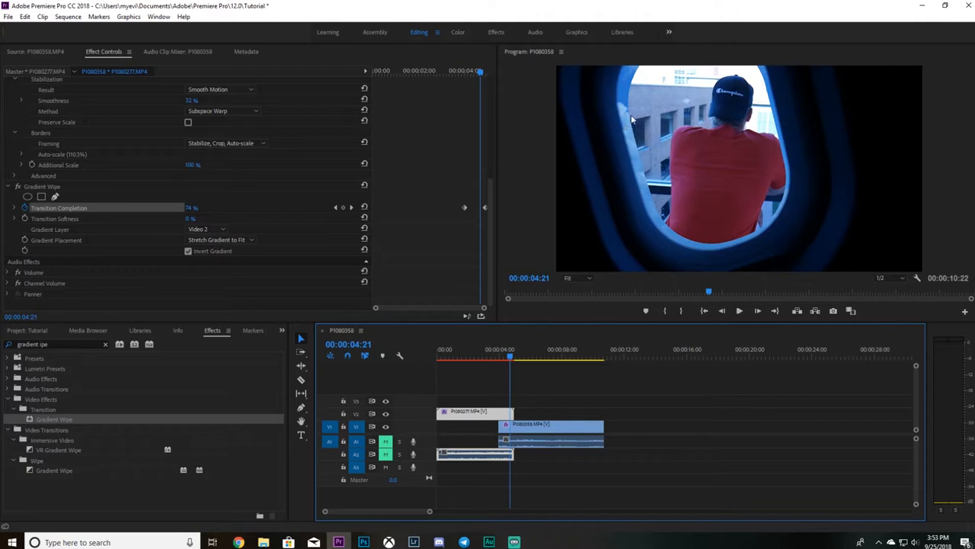
mouse_move(683, 220)
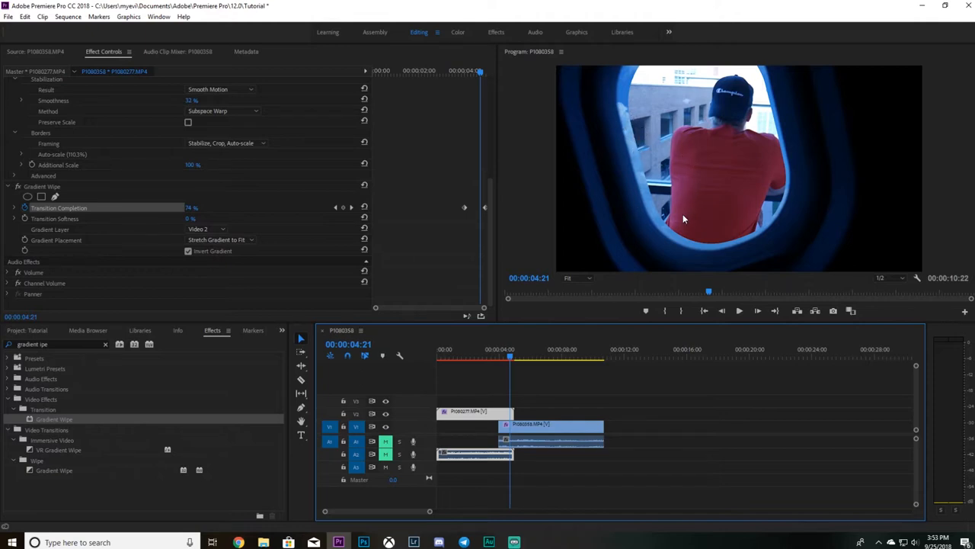
mouse_move(562, 336)
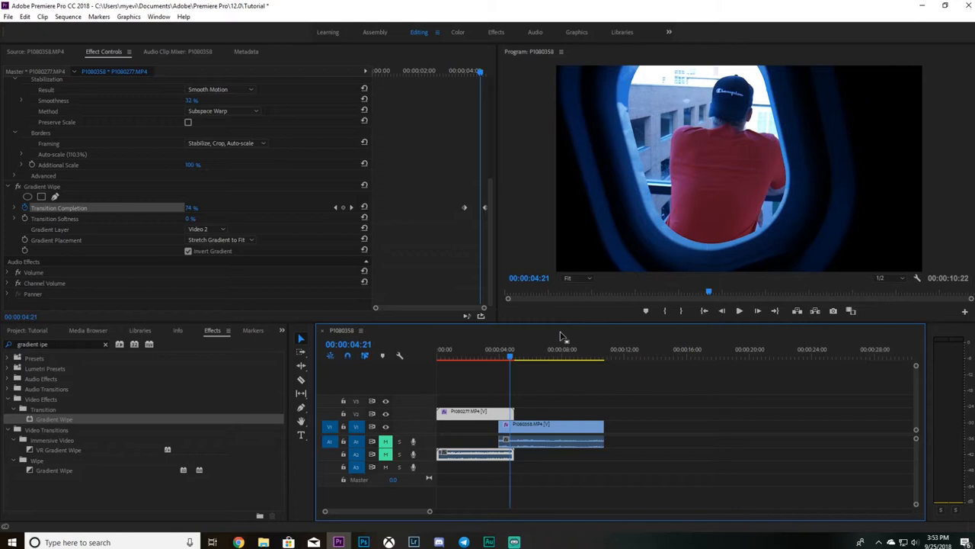
mouse_move(494, 341)
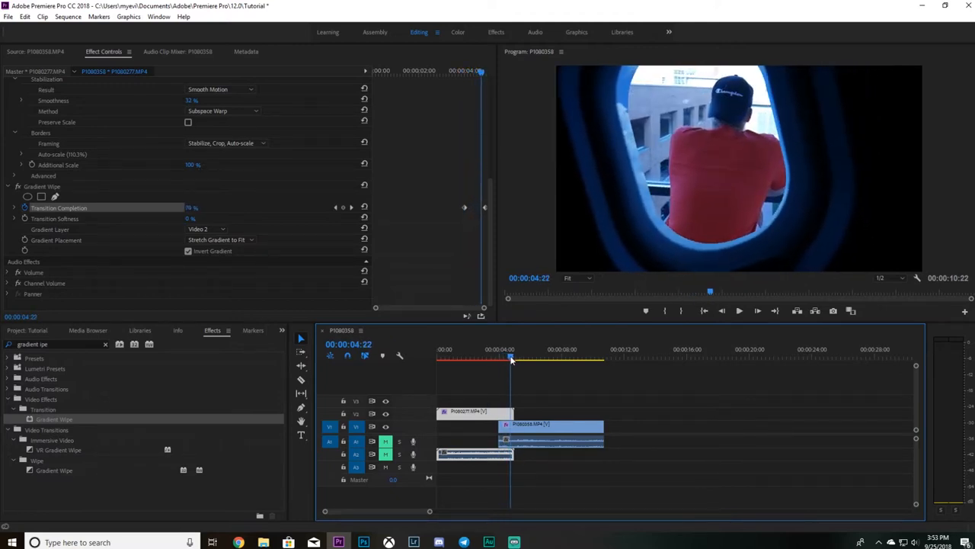
Raise Transition Completion to about 80% near 00:00:04:07 and scrub to check the earlier reveal
drag(510, 358, 504, 358)
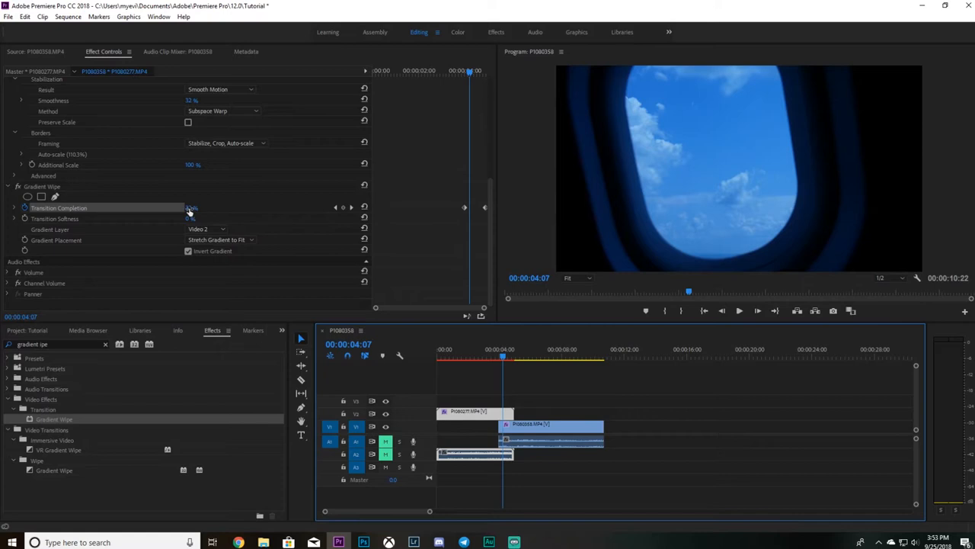
drag(189, 207, 192, 207)
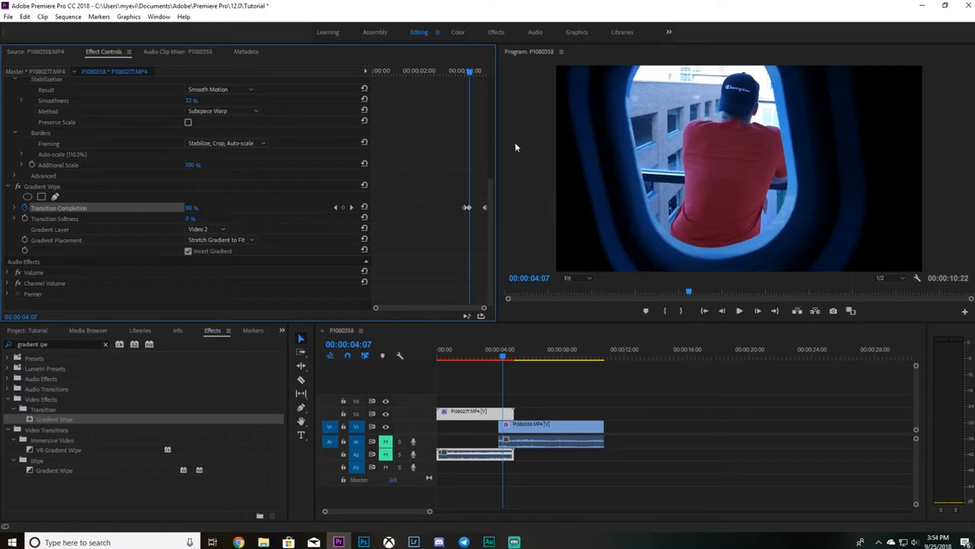
mouse_move(768, 226)
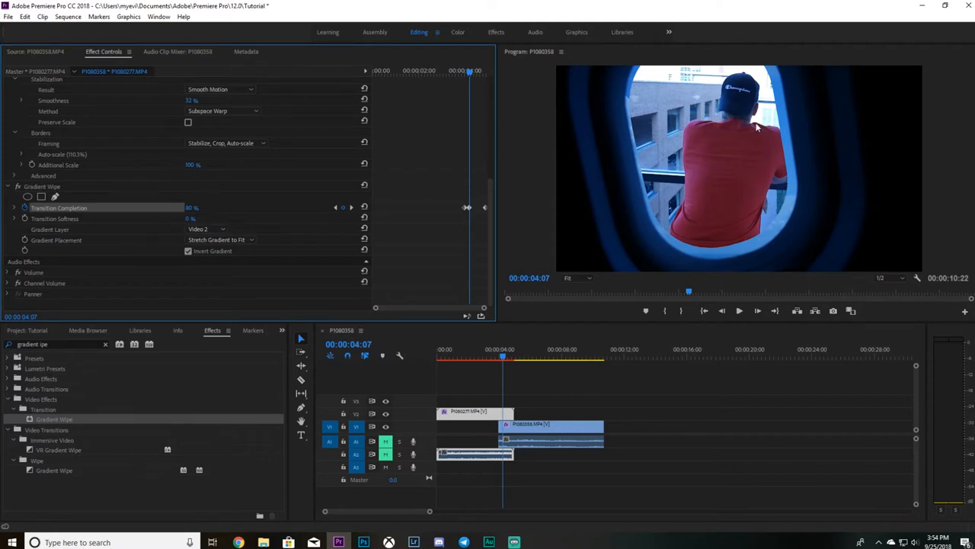
mouse_move(743, 262)
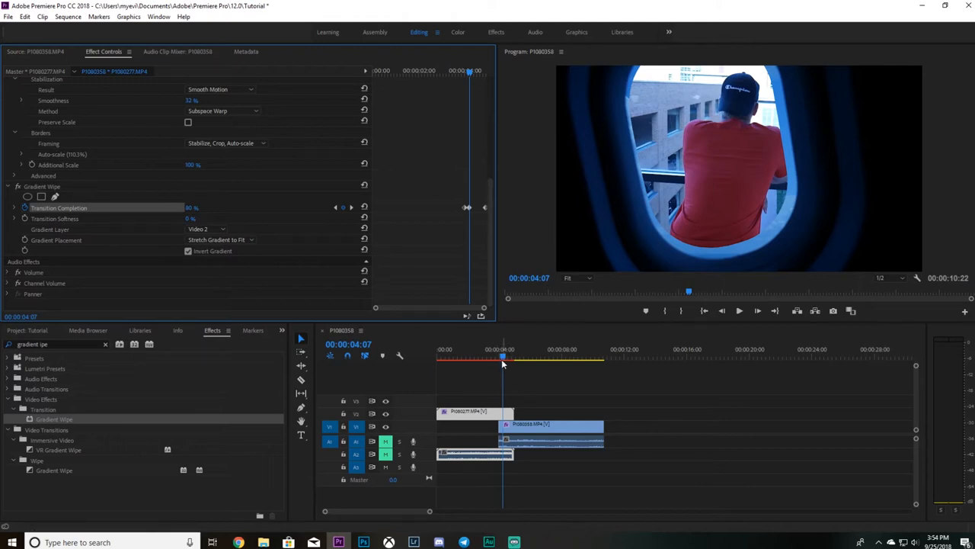
drag(503, 357, 506, 356)
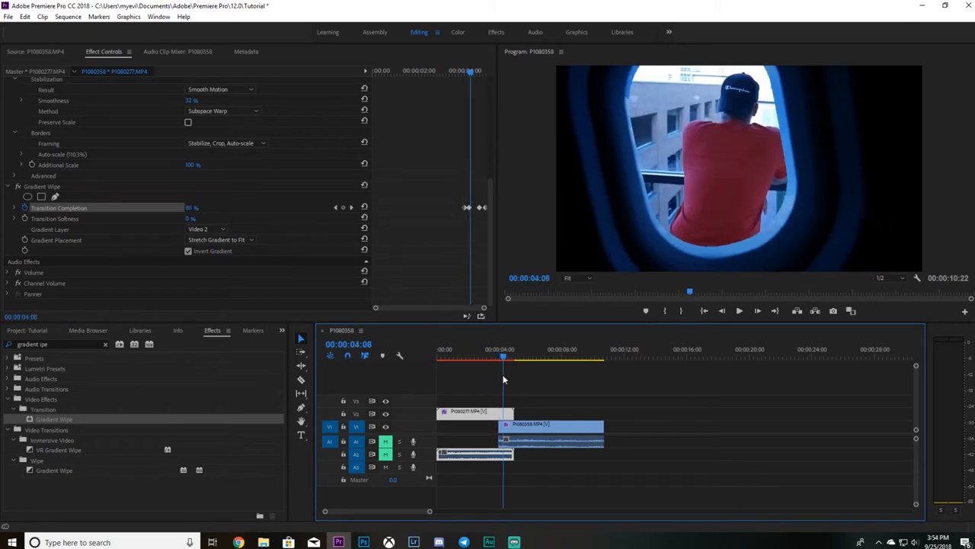
click(509, 356)
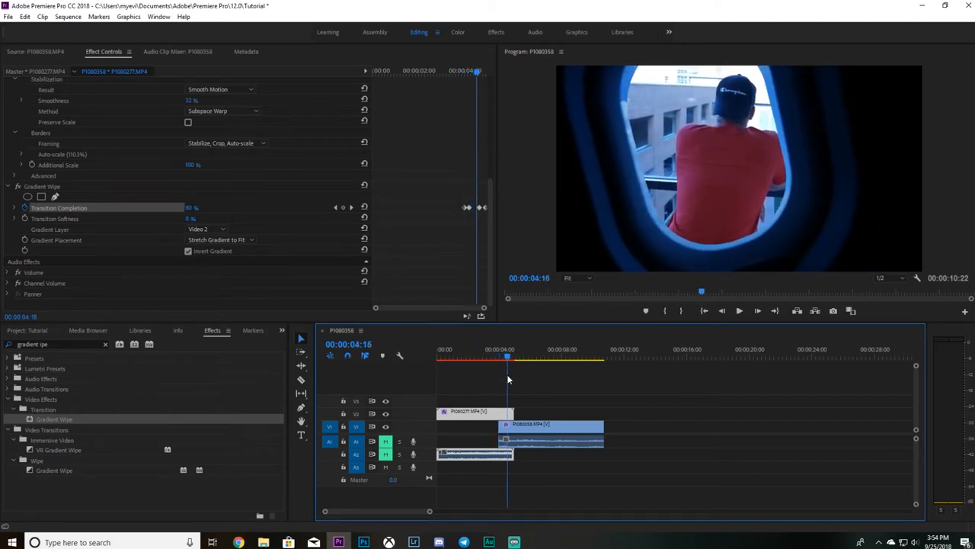